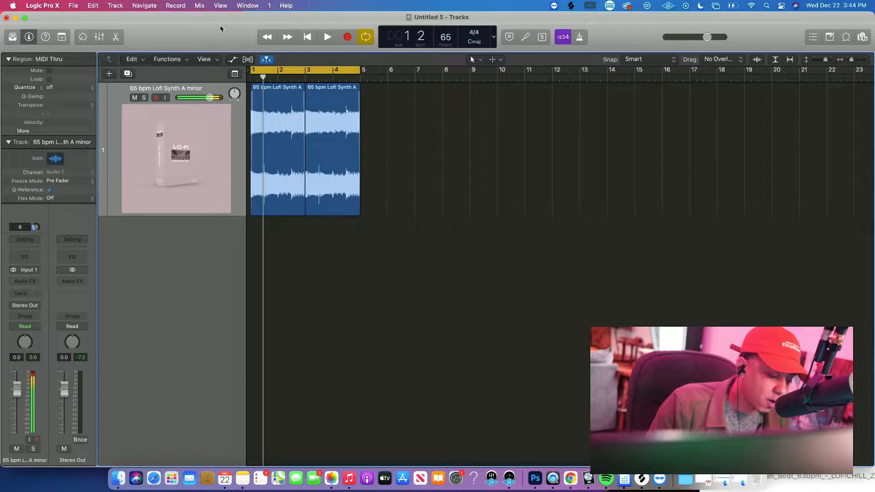
# - Audition the looping 65 bpm Lofi Synth A minor track, then bring Splice to the front
pyautogui.click(327, 37)
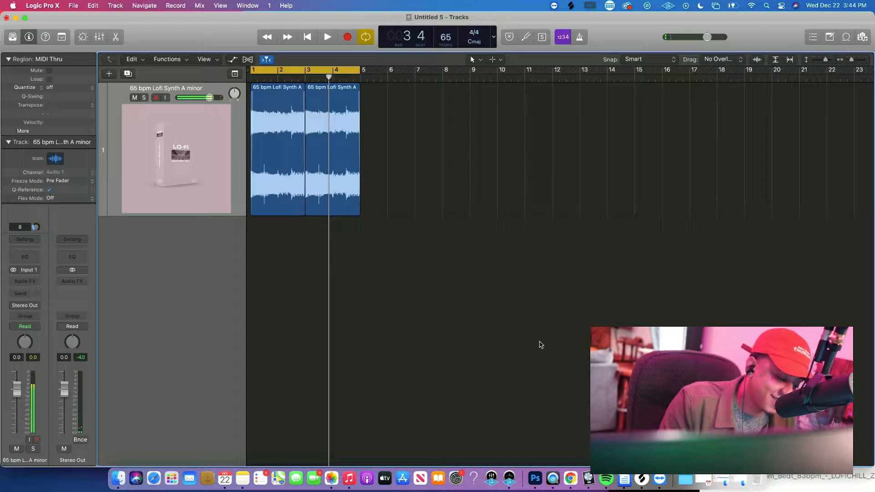
pyautogui.click(326, 37)
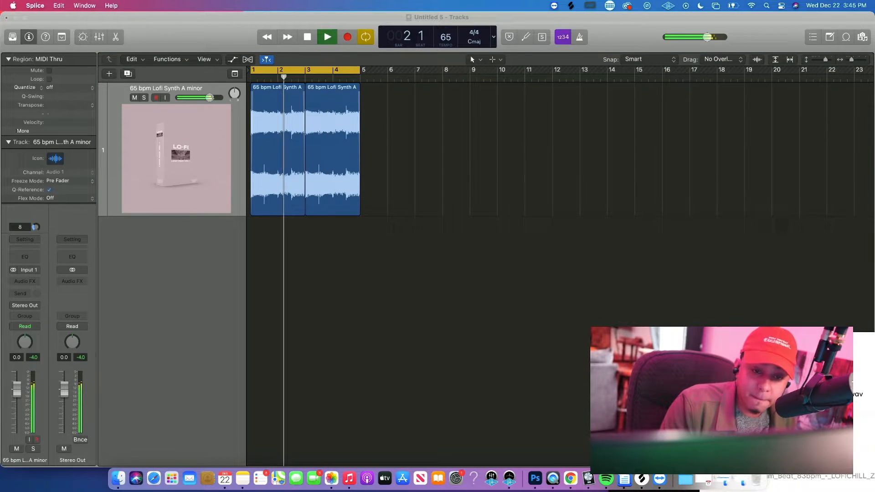